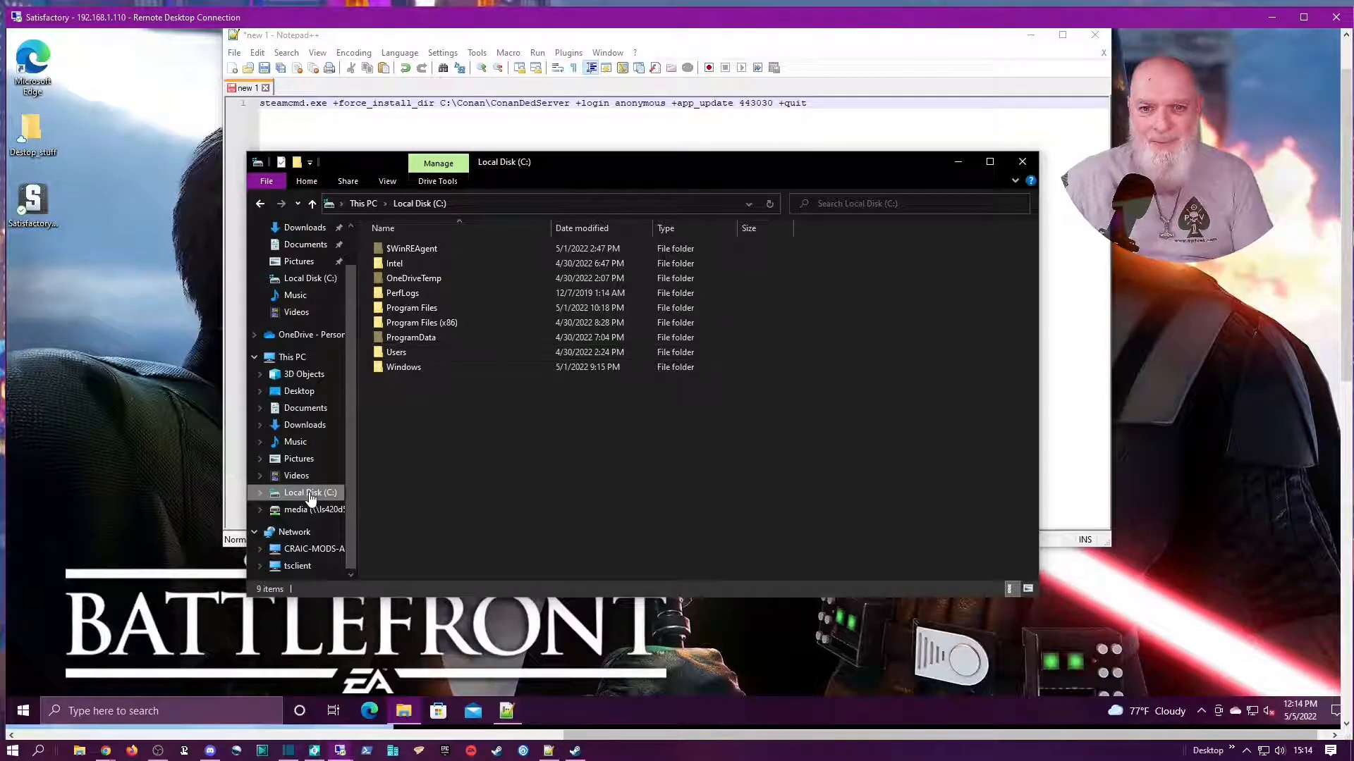
# Create a new folder named SteamCMD at the root of the C: drive
pyautogui.doubleClick(412, 308)
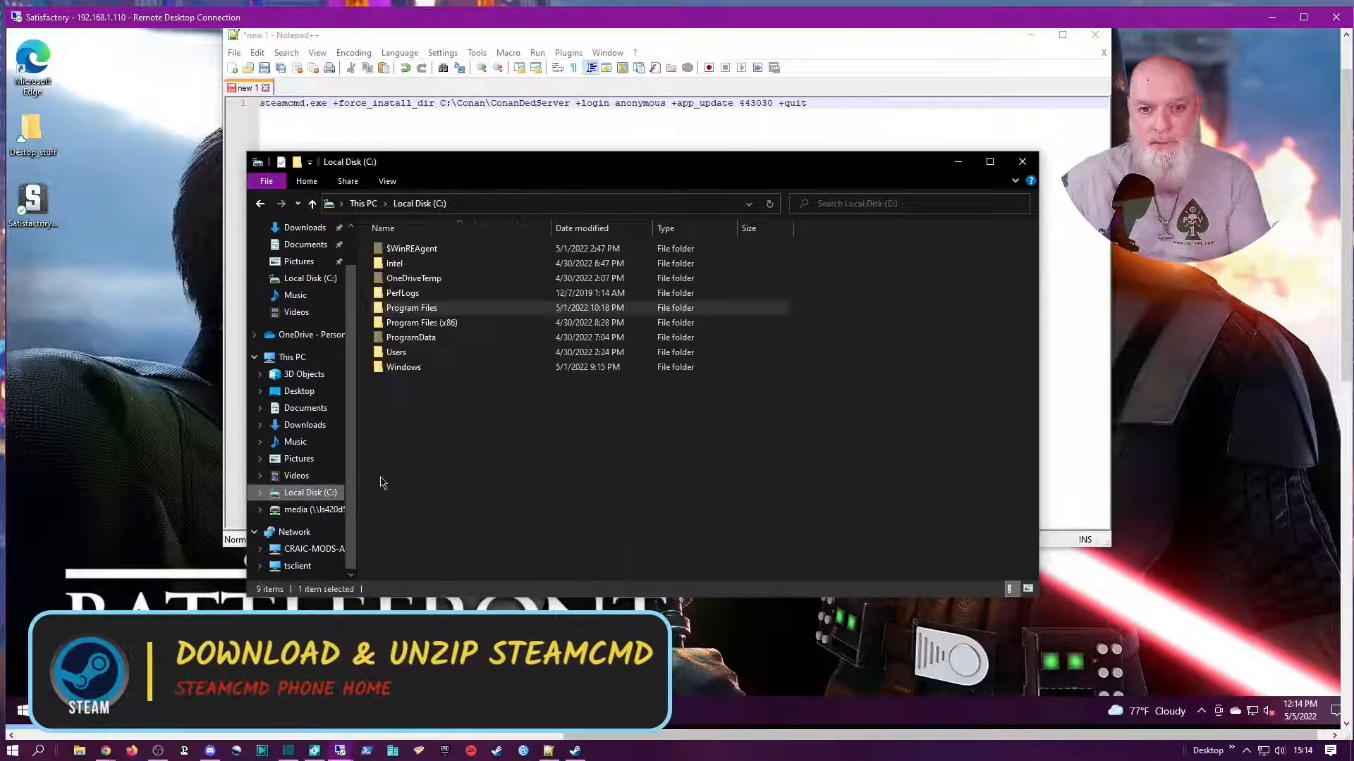
pyautogui.rightClick(382, 483)
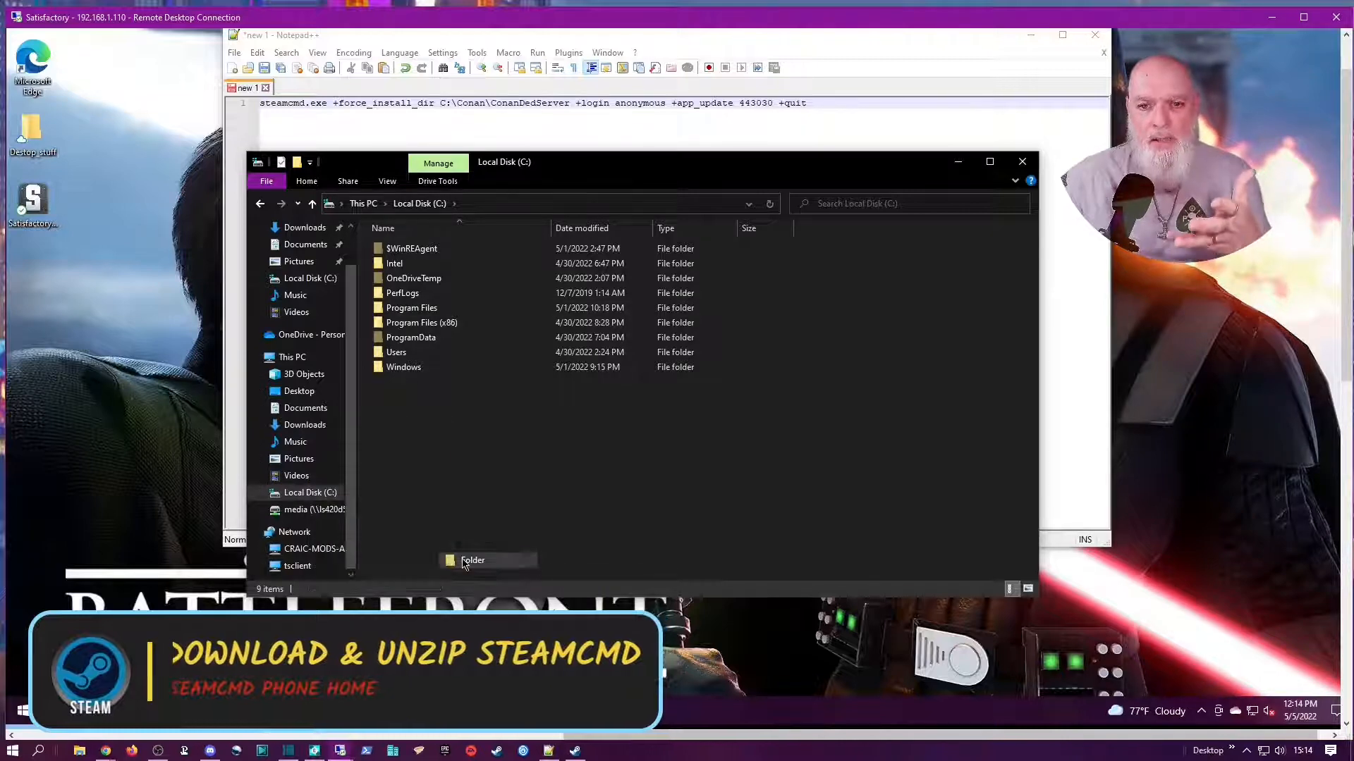
pyautogui.click(472, 560)
pyautogui.write('SteamCMD')
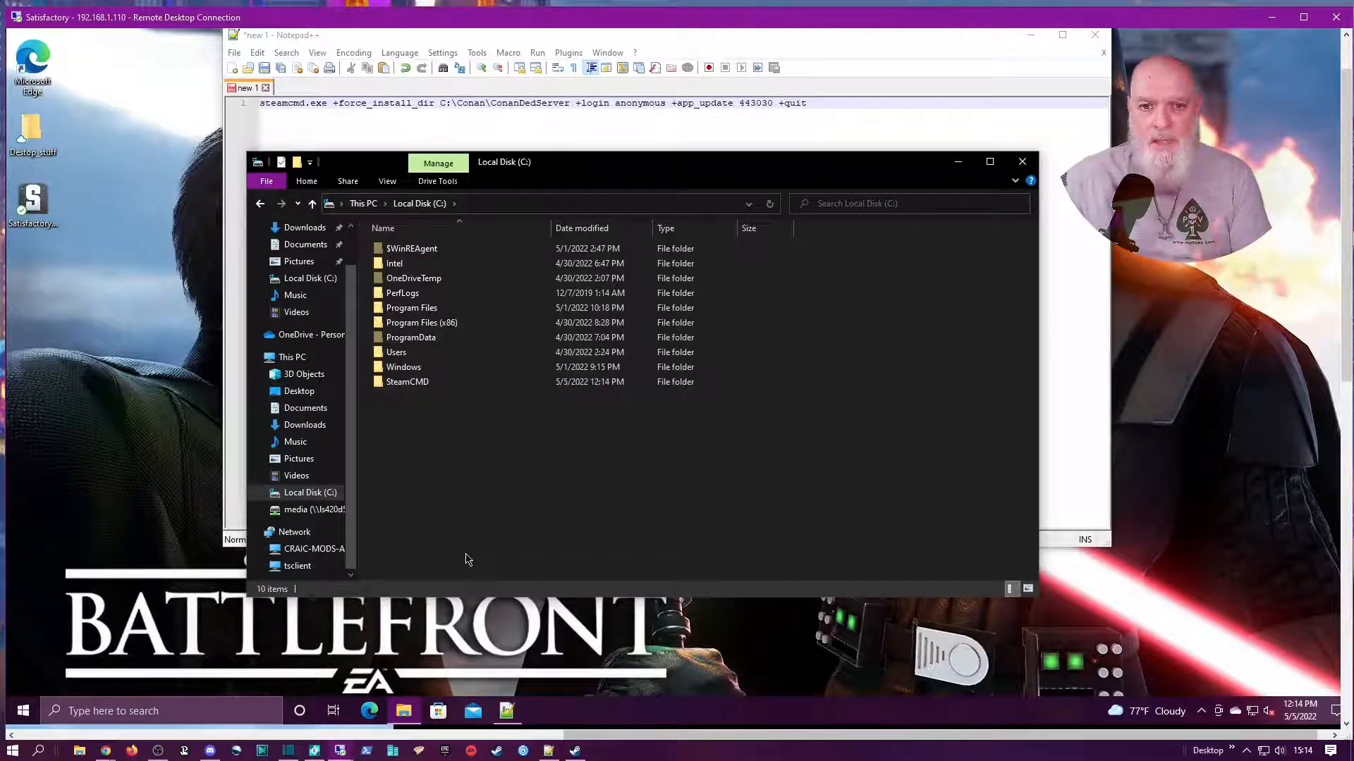
pyautogui.click(408, 382)
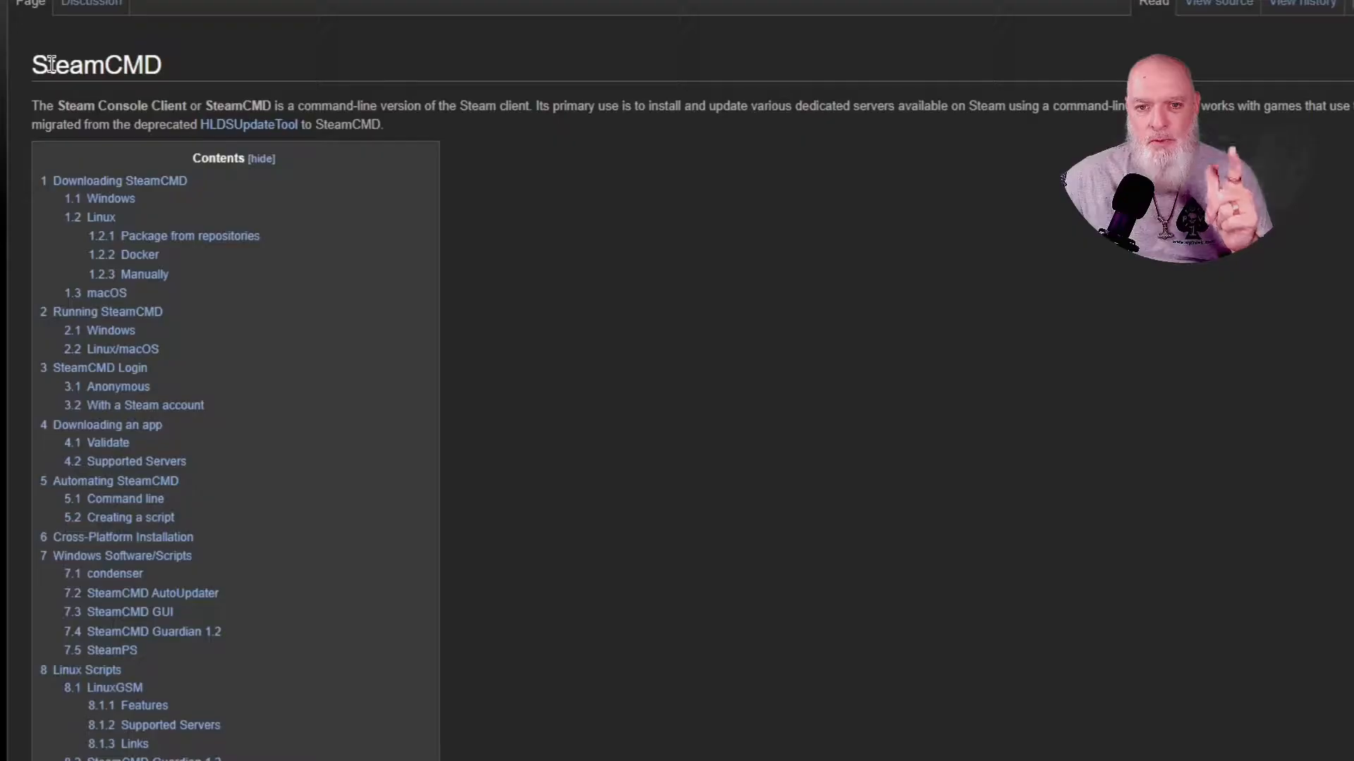
# Scroll the SteamCMD wiki page down to the Windows download section with the steamcmd.zip link
pyautogui.scroll(-3)
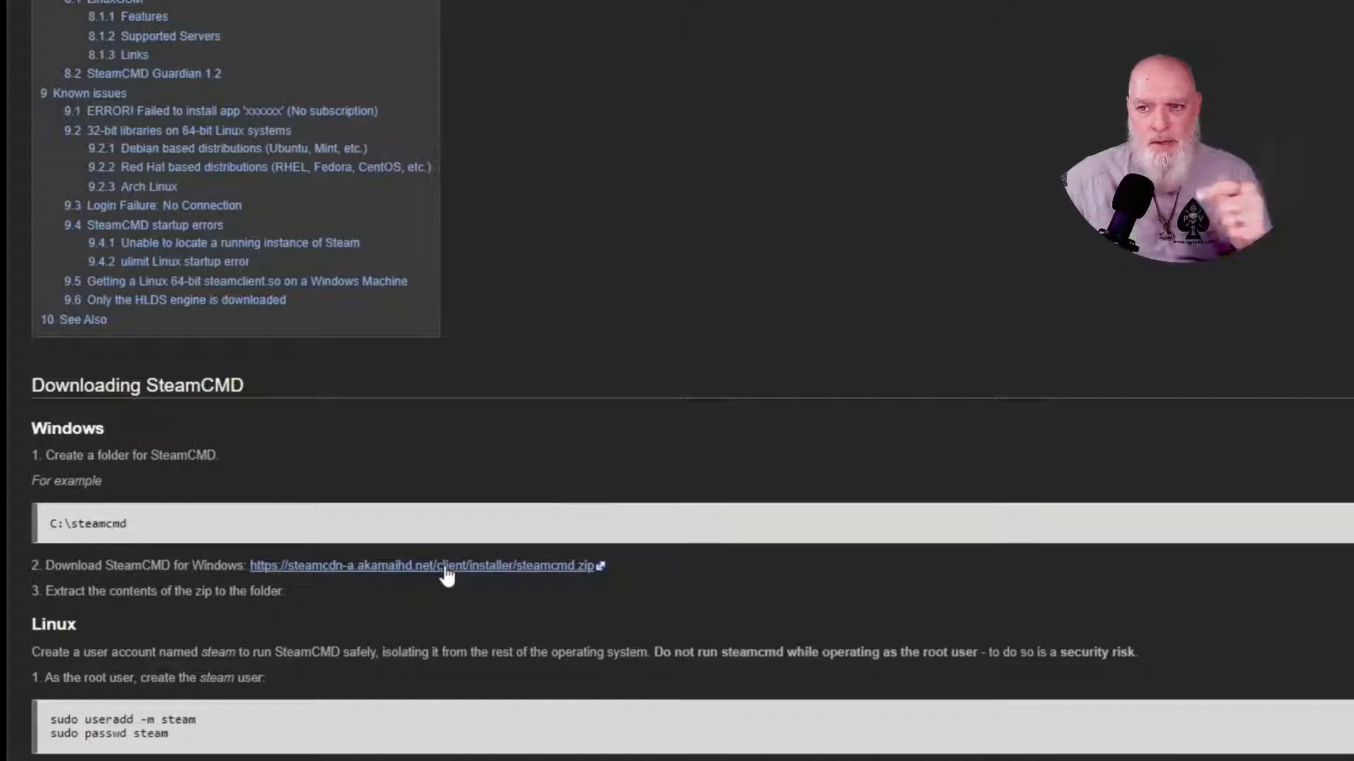
pyautogui.moveTo(22, 737)
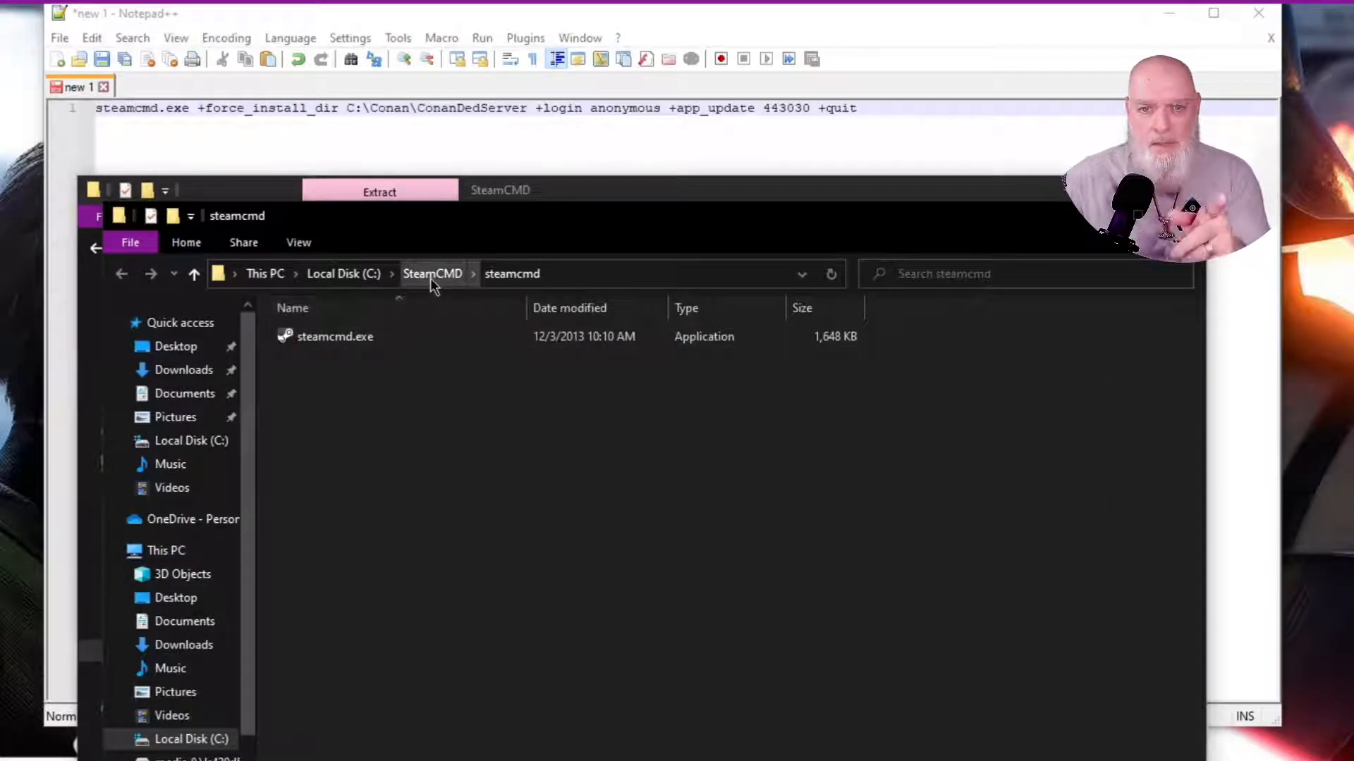
# Extract steamcmd.zip into C:\SteamCMD to get the steamcmd folder holding steamcmd.exe
pyautogui.rightClick(336, 335)
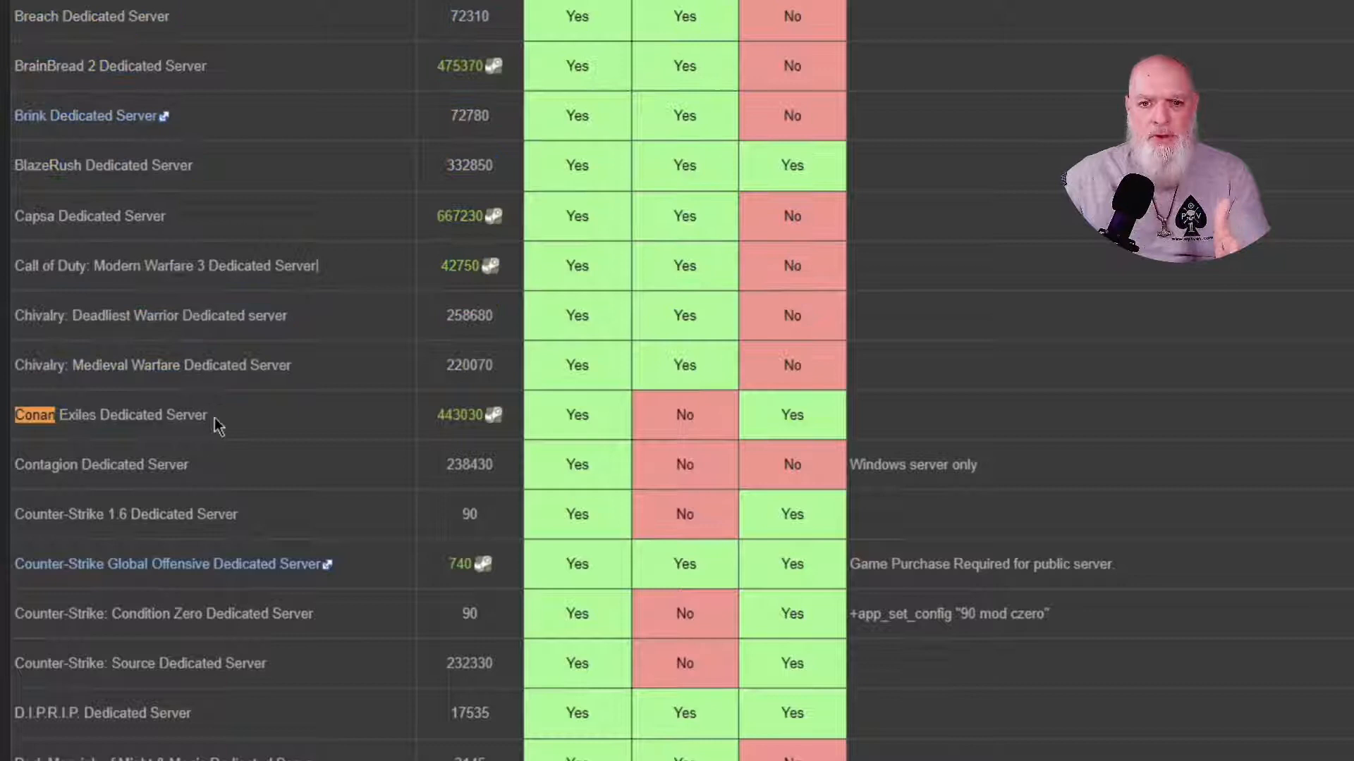
# Locate Conan Exiles Dedicated Server with app ID 443030 in the wiki's supported servers list
pyautogui.rightClick(496, 415)
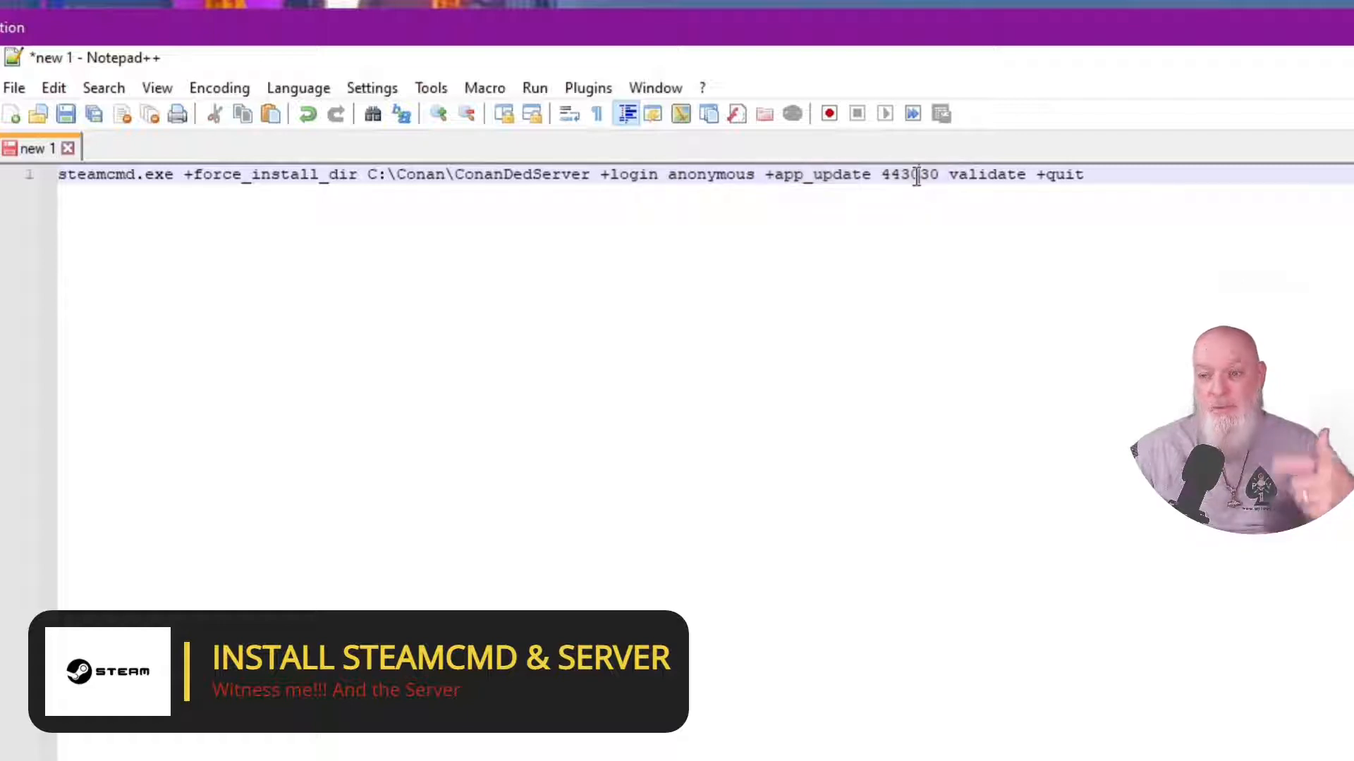
# Delete the validate option so the command ends with +app_update 443030 +quit
pyautogui.doubleClick(909, 175)
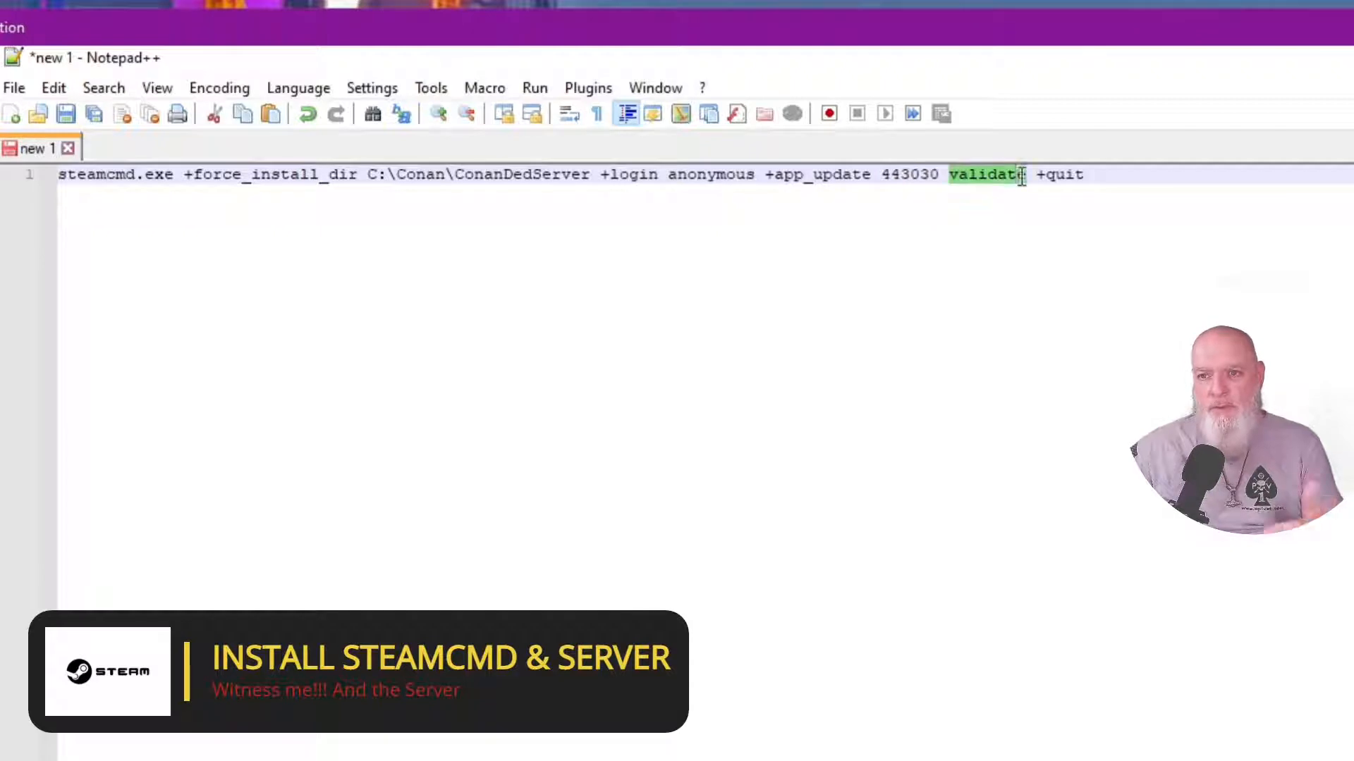
pyautogui.press('Delete')
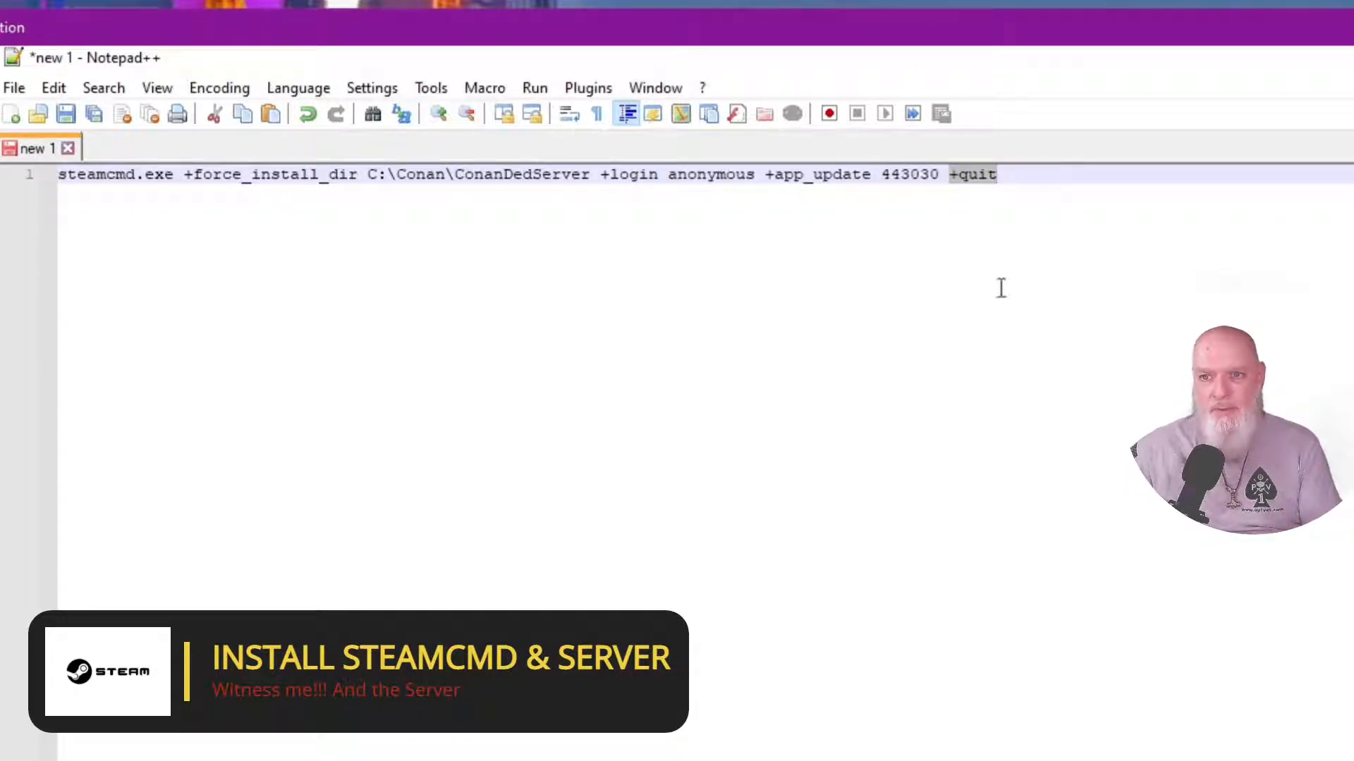
pyautogui.click(14, 87)
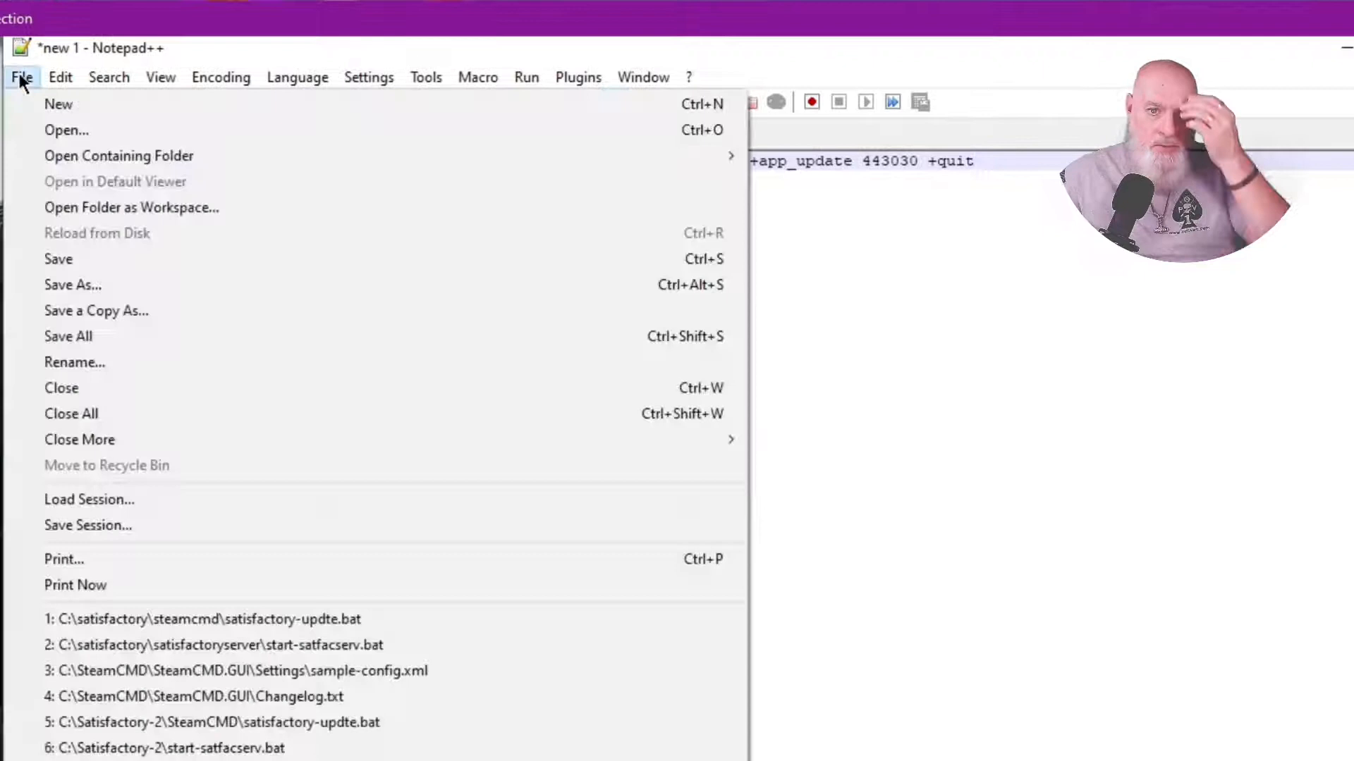
# Save the command as Conan-update.bat in C:\SteamCMD next to steamcmd.exe
pyautogui.click(71, 285)
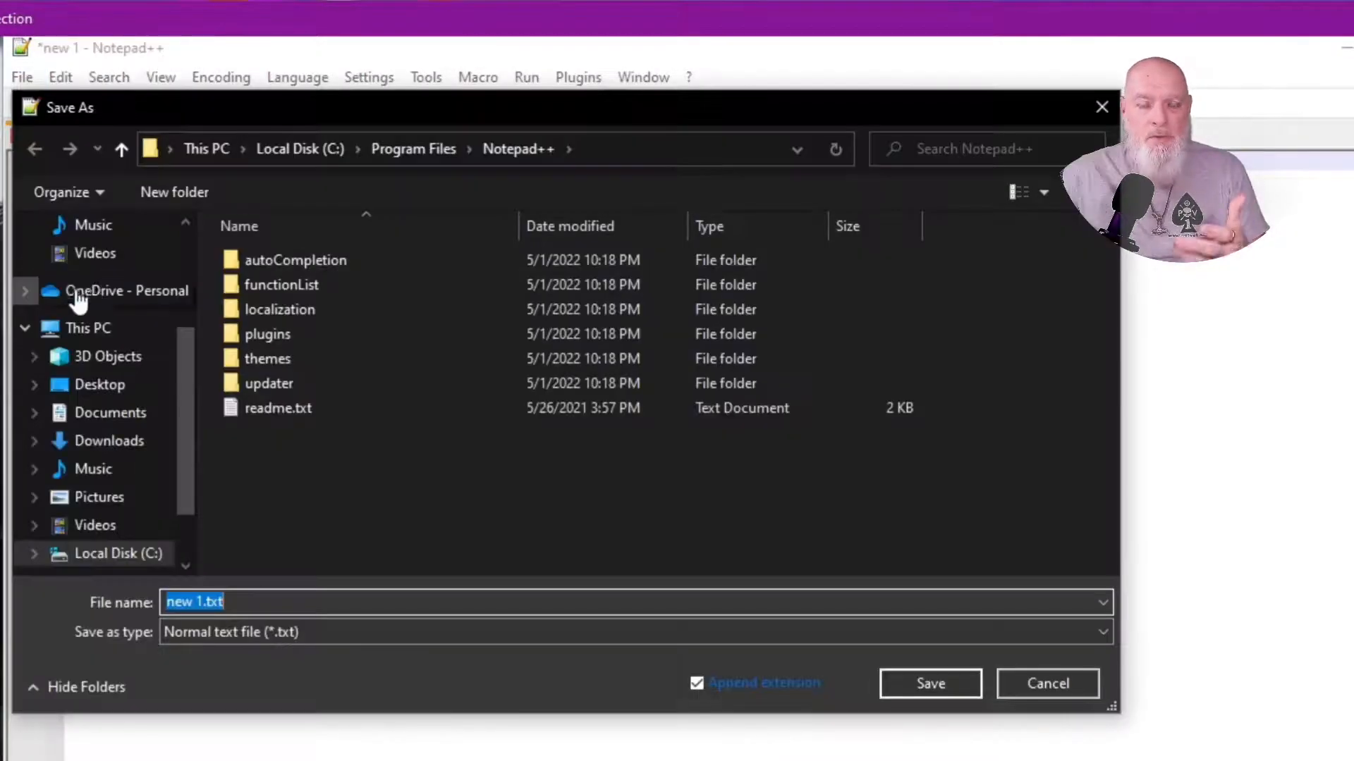
pyautogui.click(279, 309)
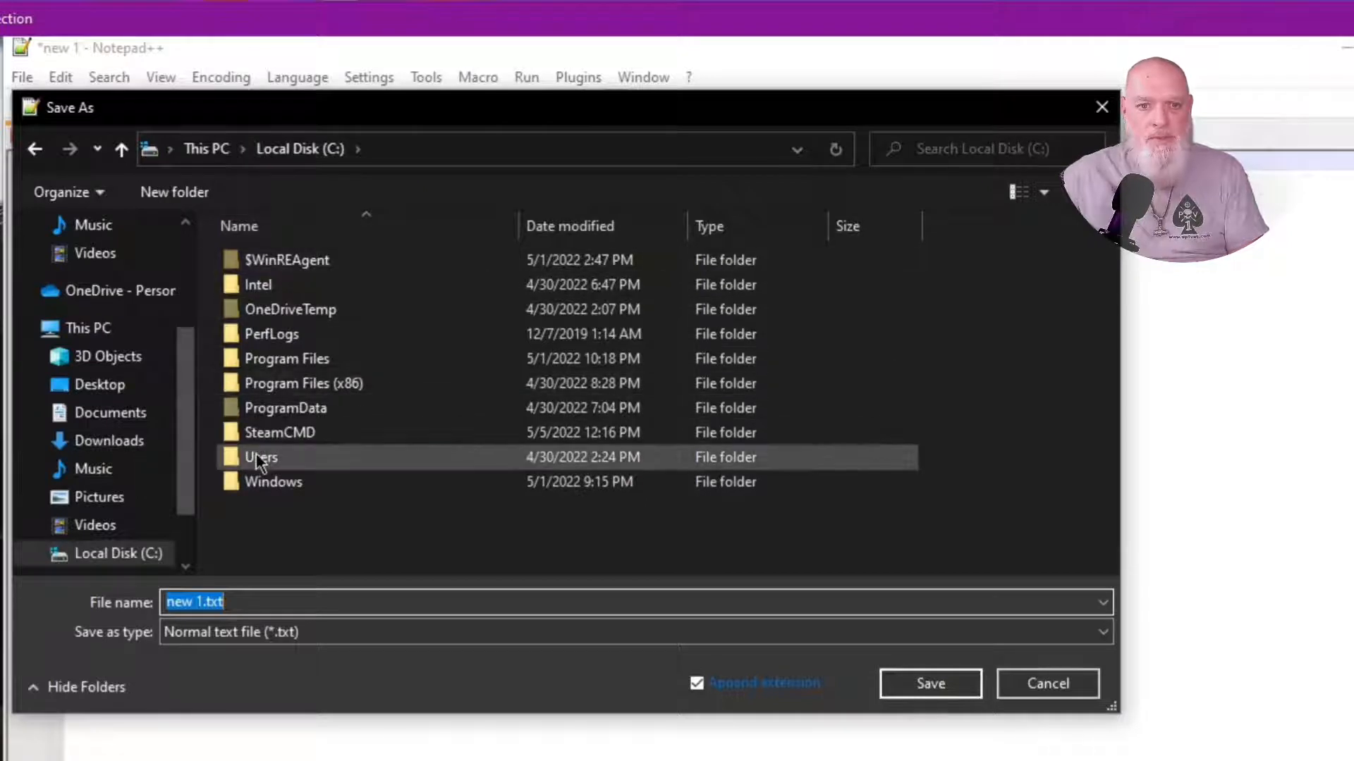
pyautogui.doubleClick(279, 431)
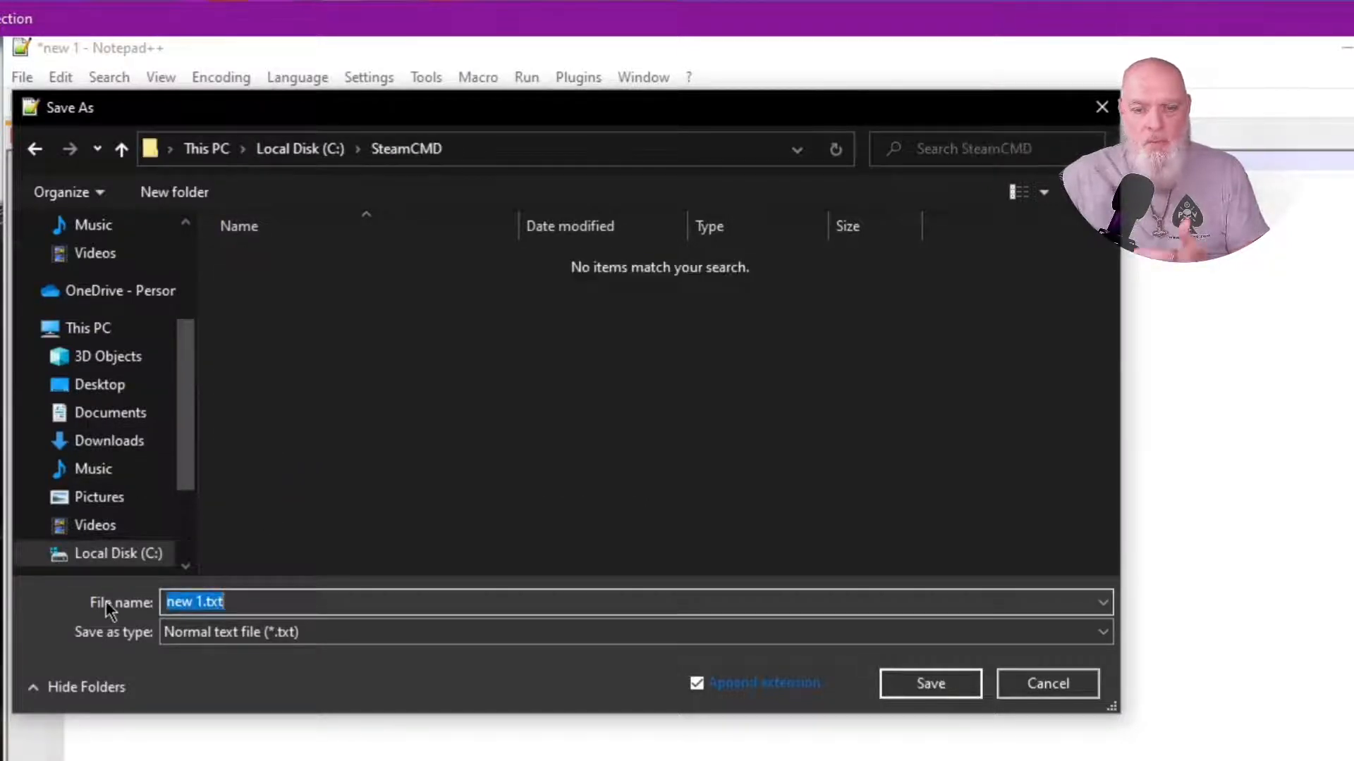
pyautogui.write('Cona')
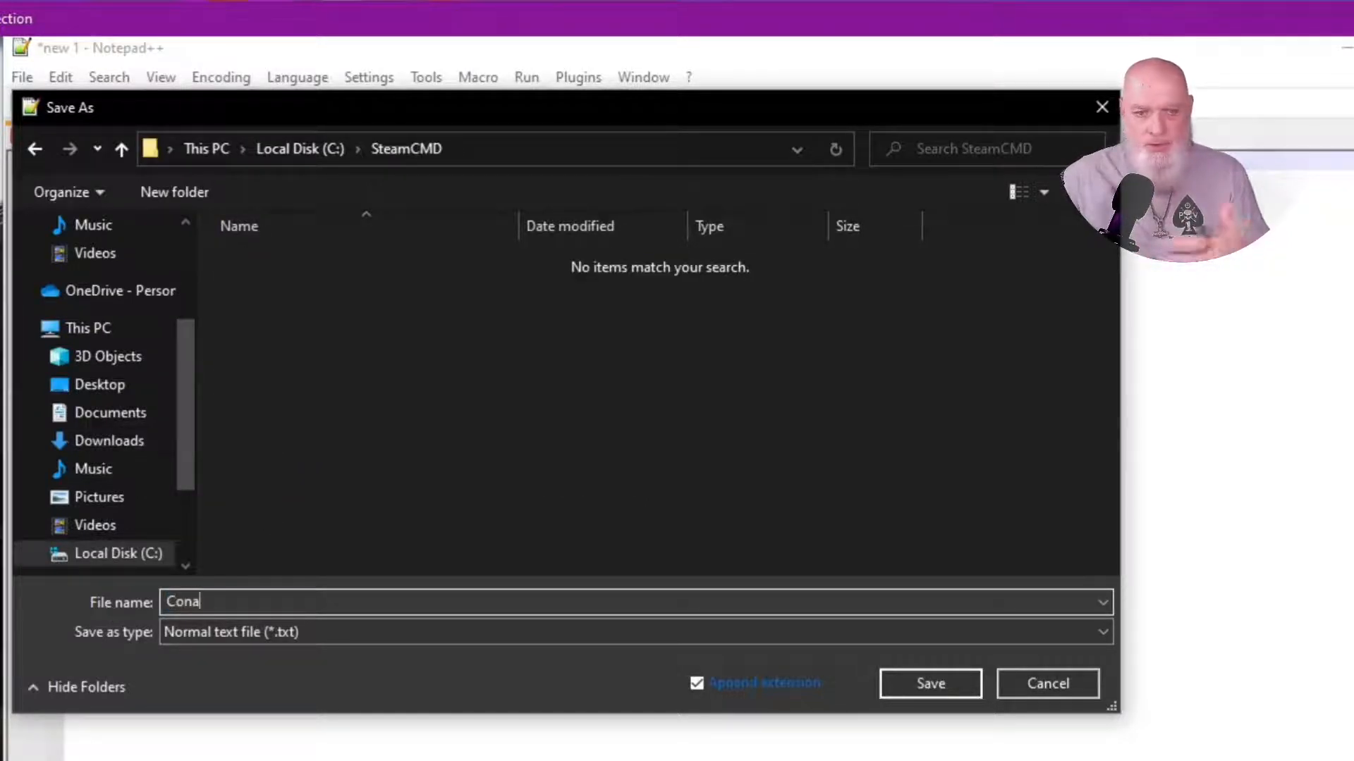
pyautogui.write('n-up')
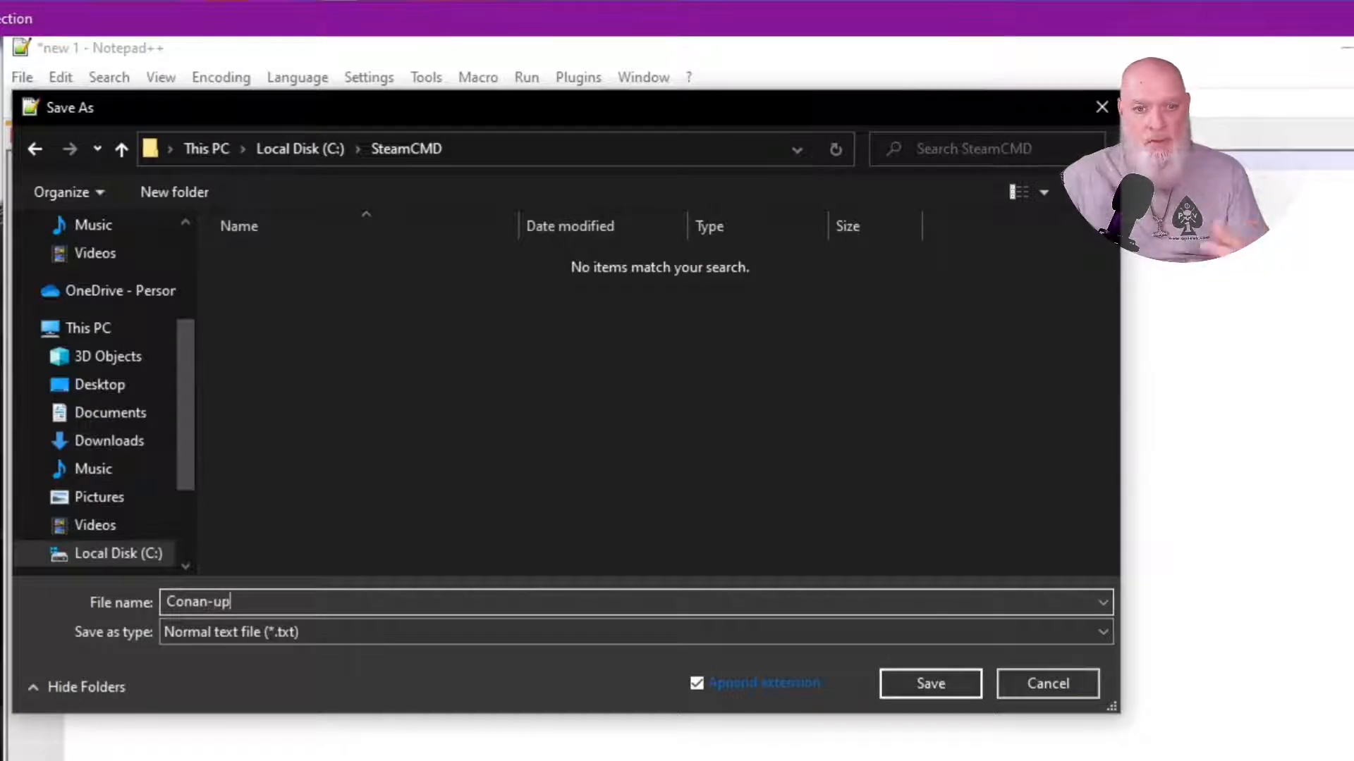
pyautogui.write('date')
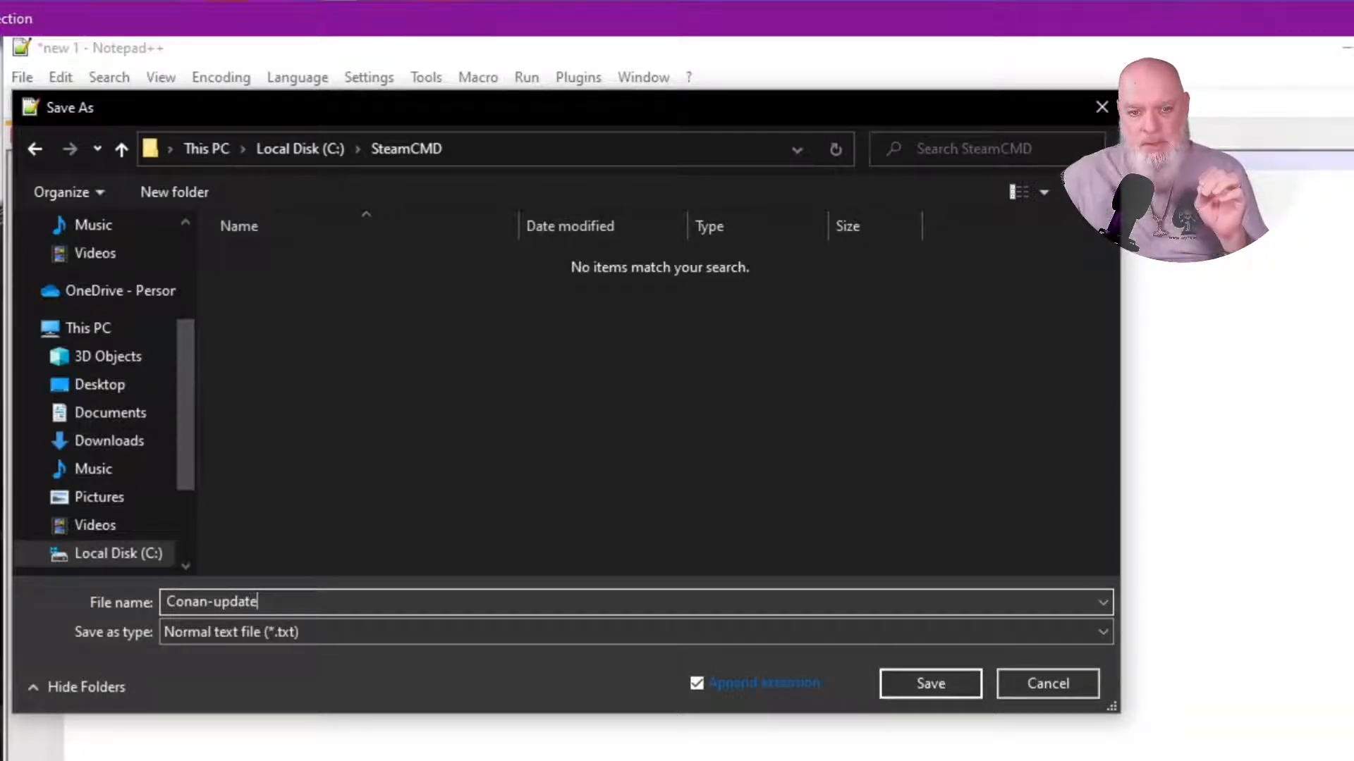
pyautogui.write('.')
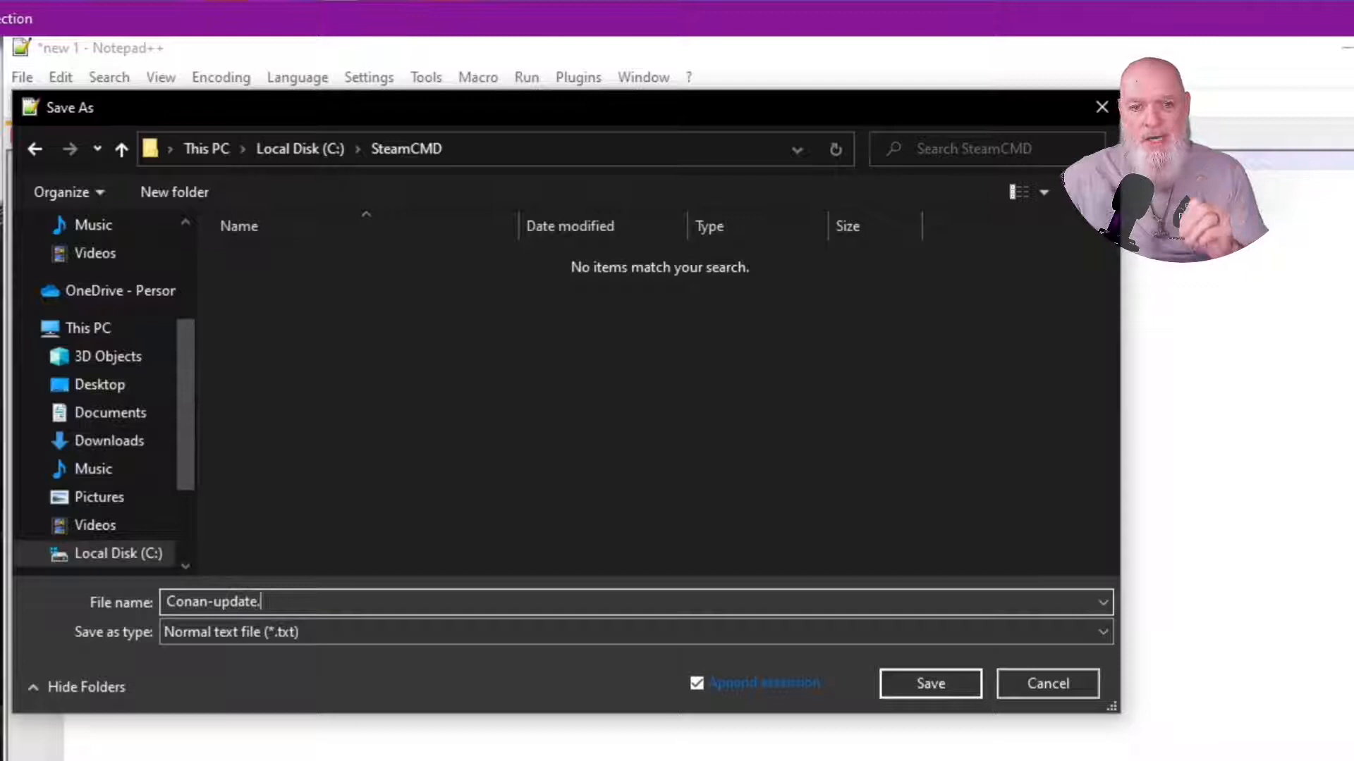
pyautogui.write('bat')
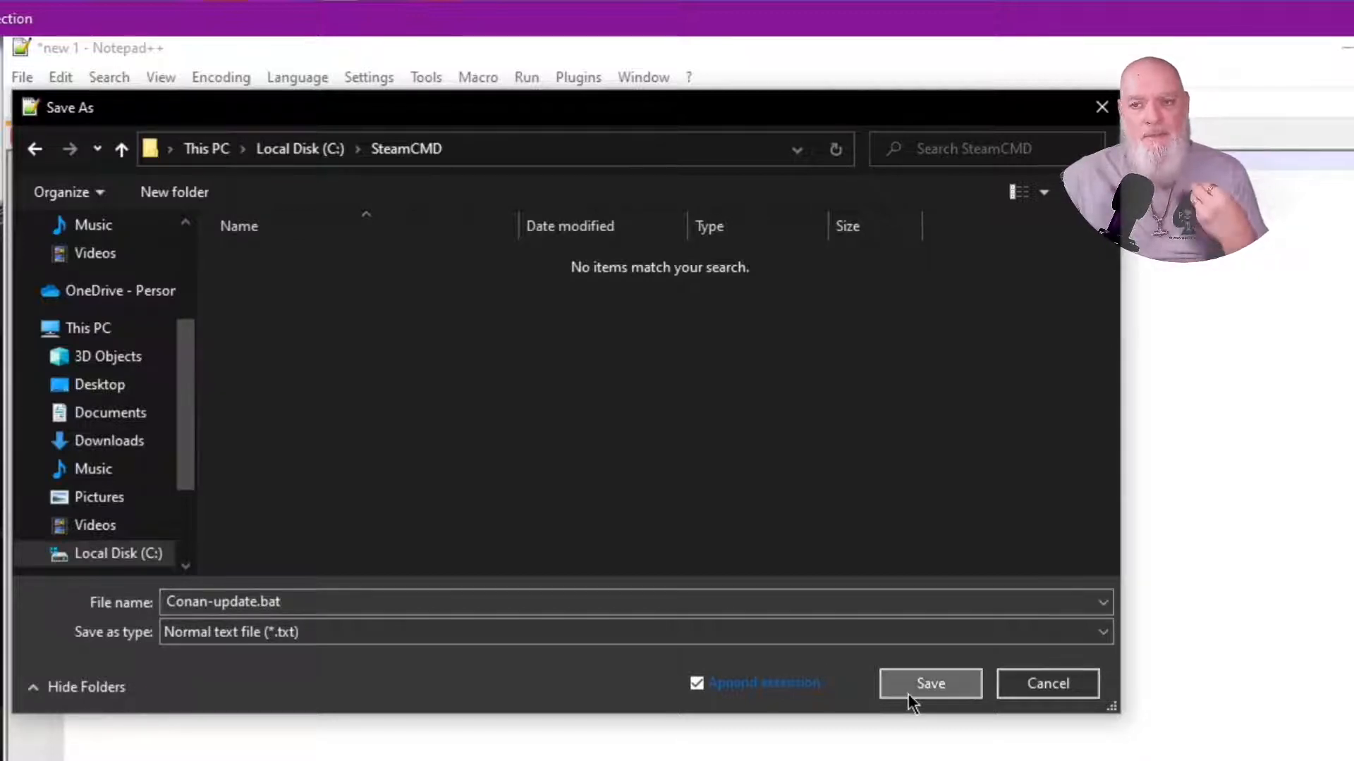
pyautogui.click(930, 682)
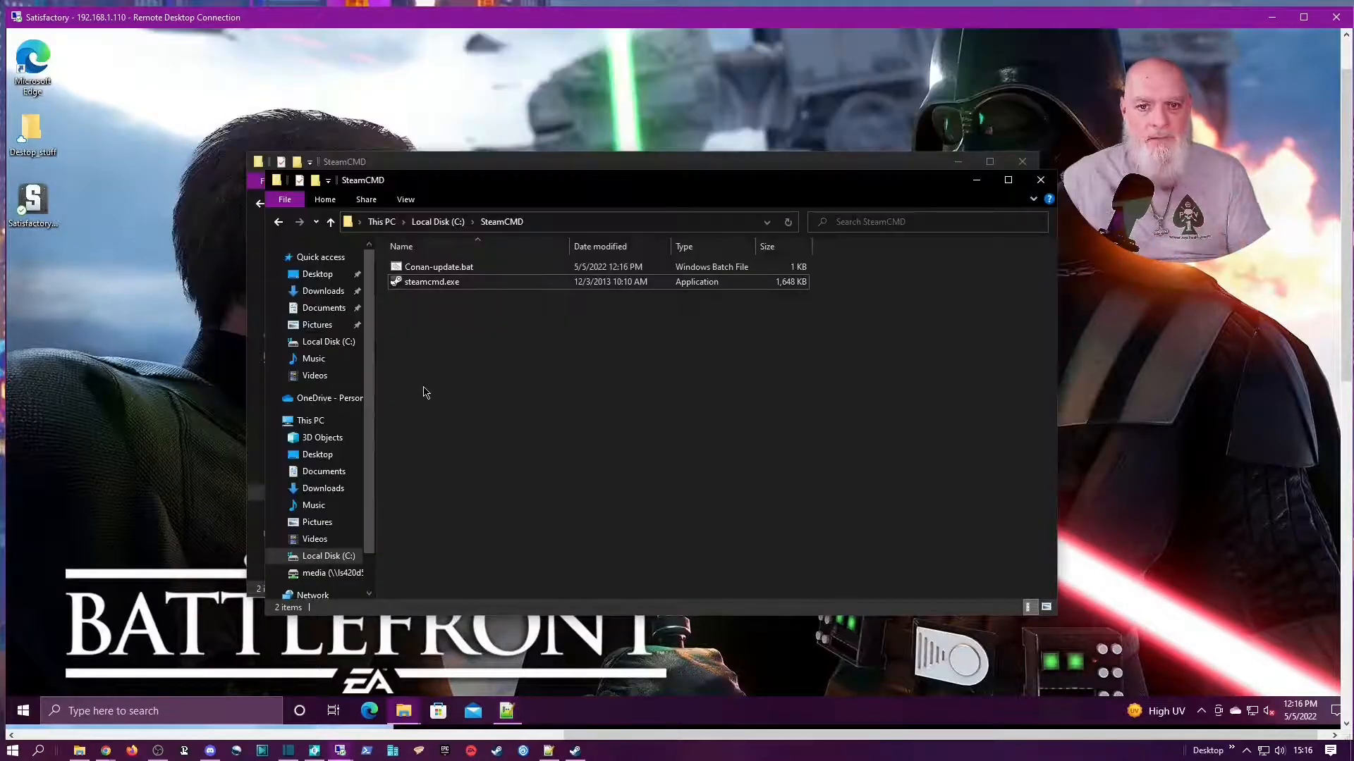
pyautogui.moveTo(423, 283)
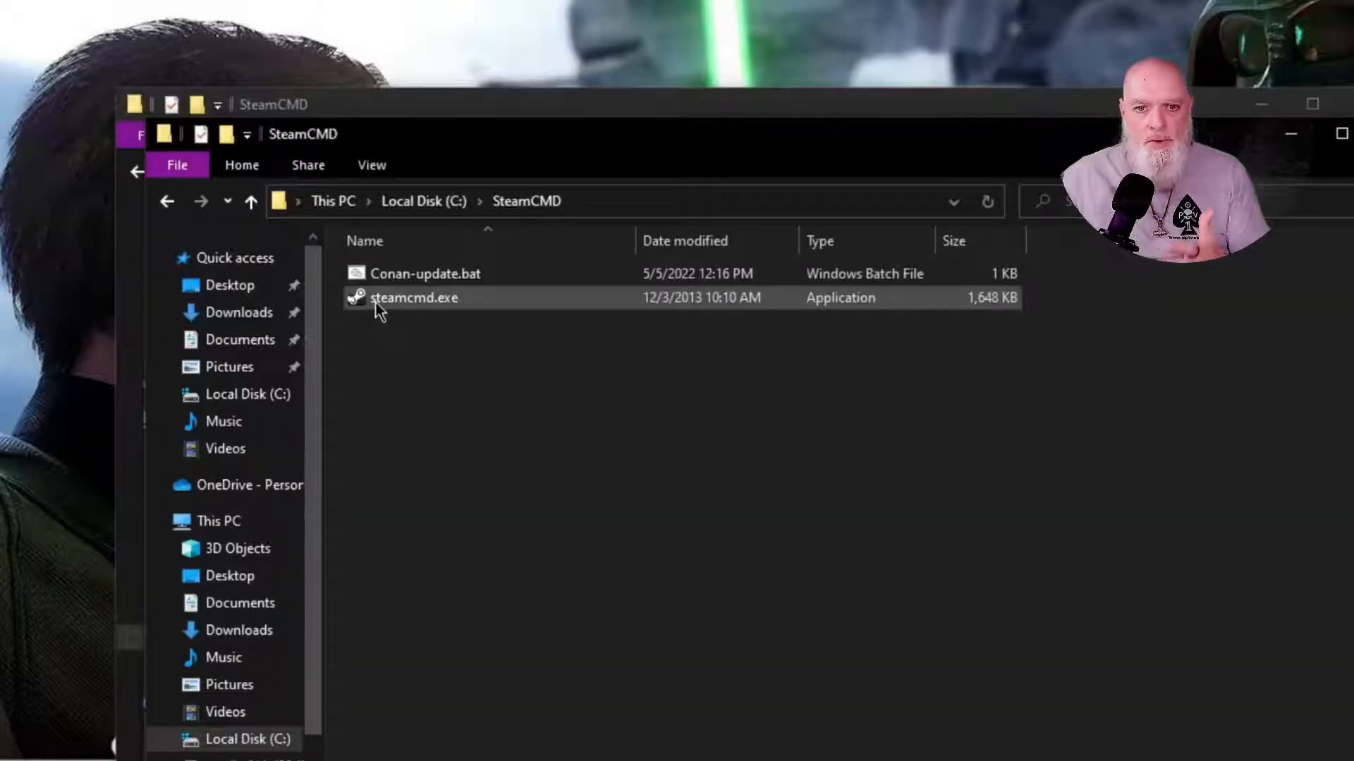
pyautogui.moveTo(425, 273)
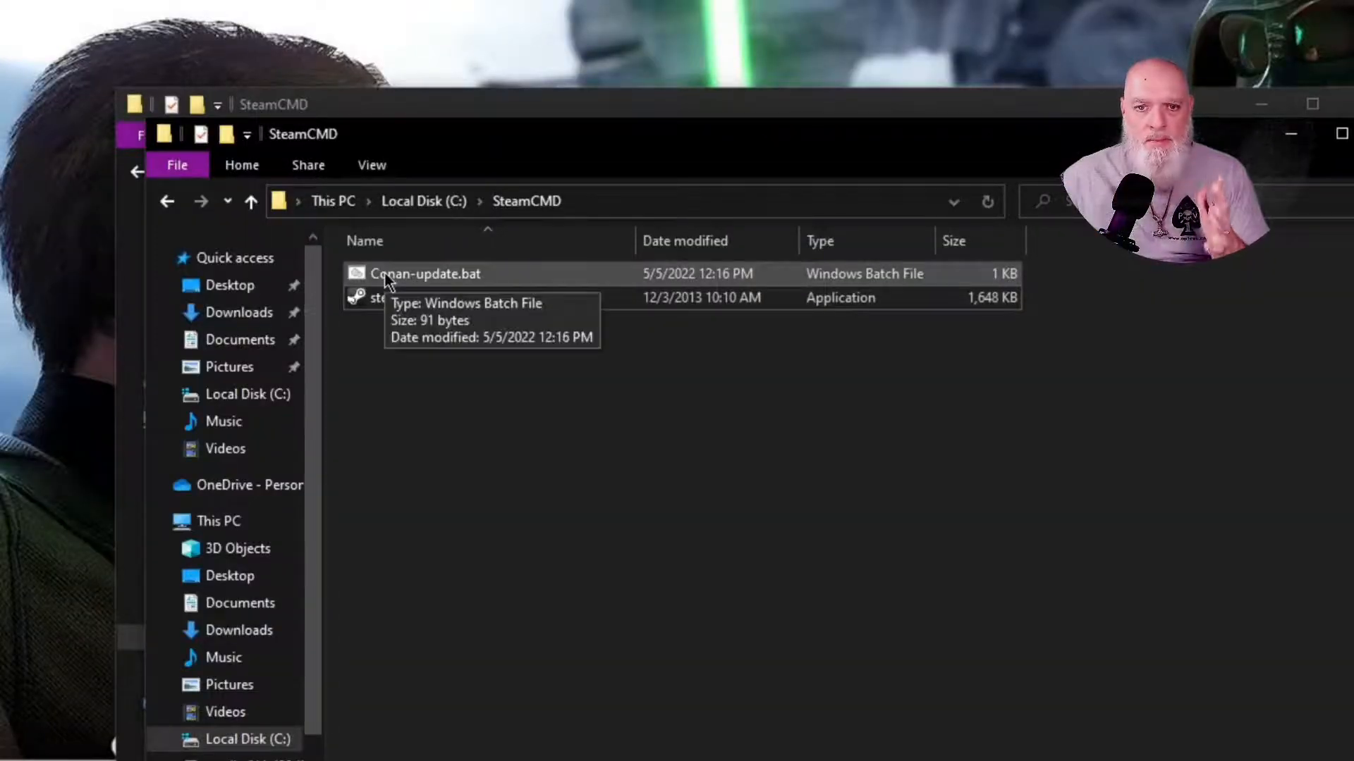
# Run Conan-update.bat from the C:\SteamCMD folder to launch SteamCMD
pyautogui.doubleClick(425, 274)
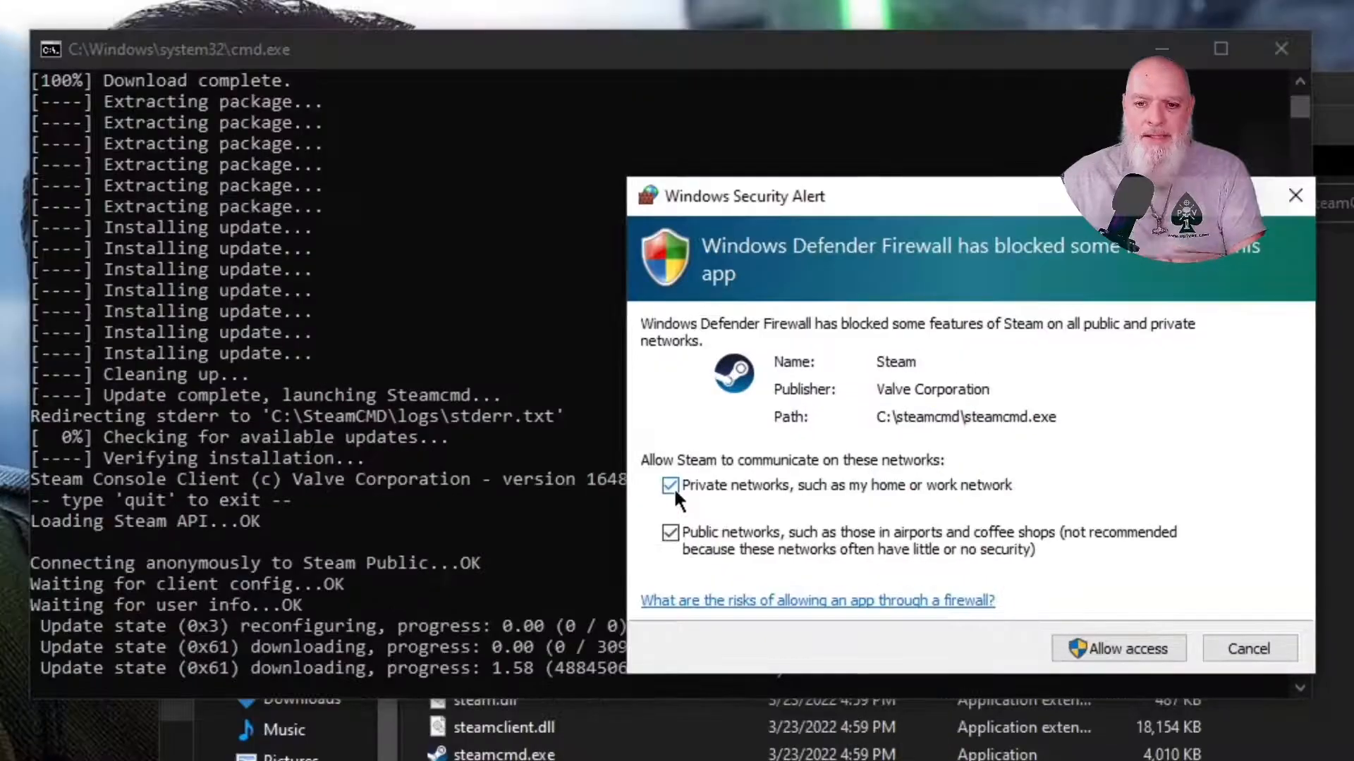
# Allow Steam through the firewall on private networks only while the Conan server downloads
pyautogui.click(670, 533)
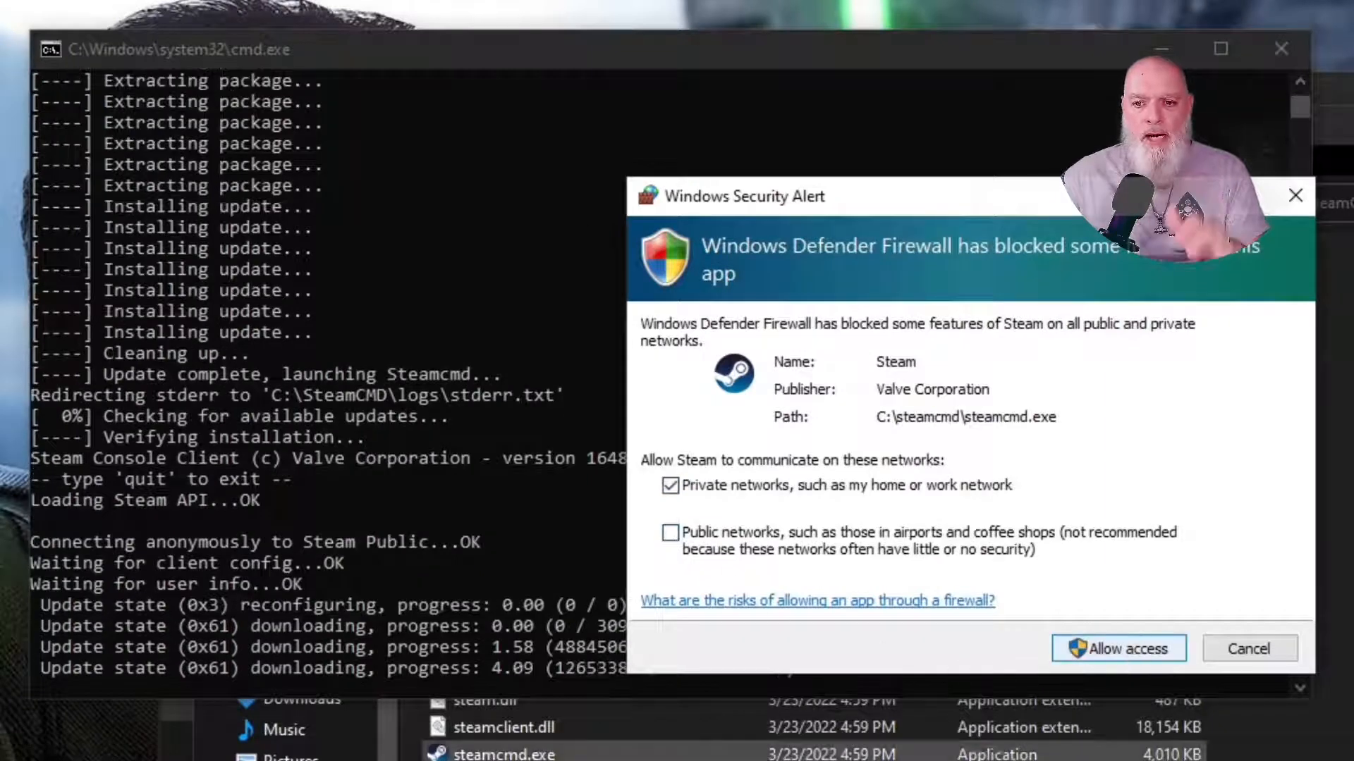
pyautogui.click(1117, 648)
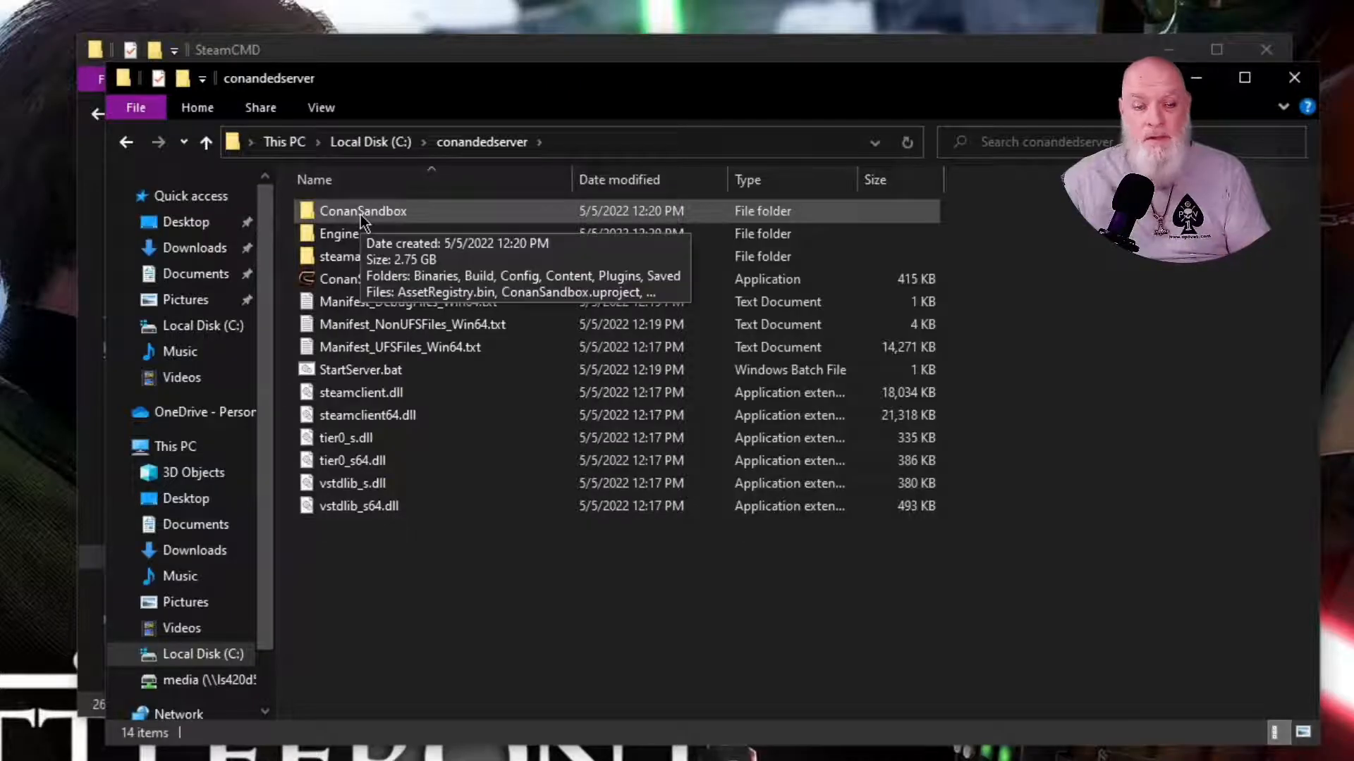
# Bring up the folder actions for C:\conandedserver containing the installed Conan server files
pyautogui.rightClick(362, 578)
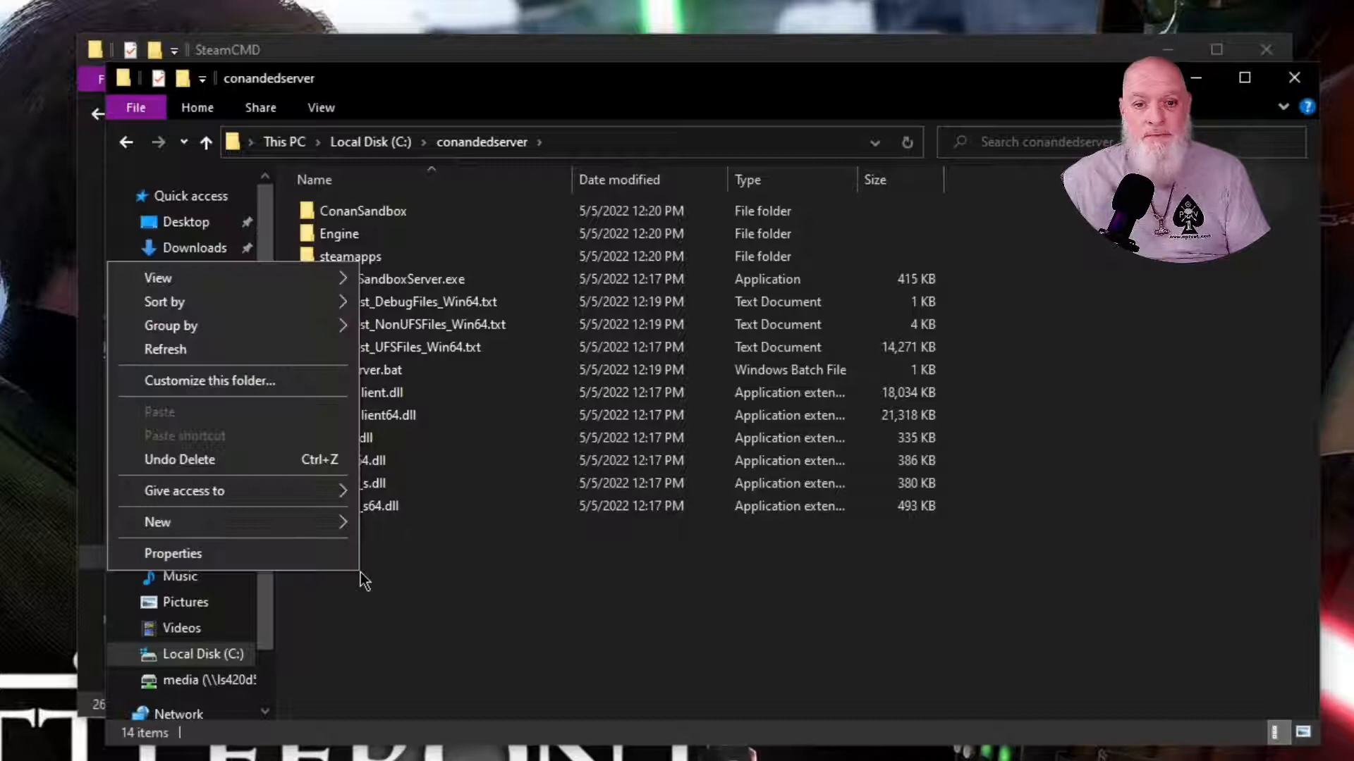